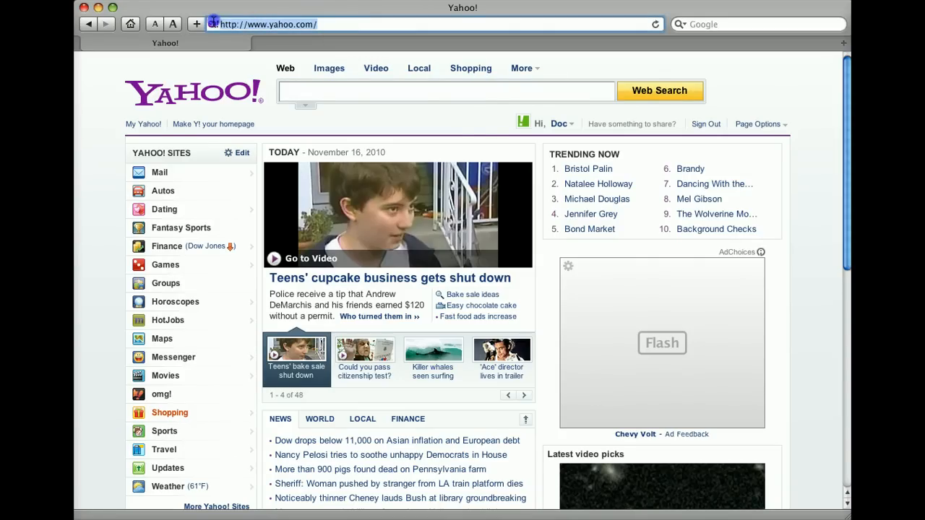
- Go to developer.yahoo.com and reach the empty My Projects dashboard
type("developer")
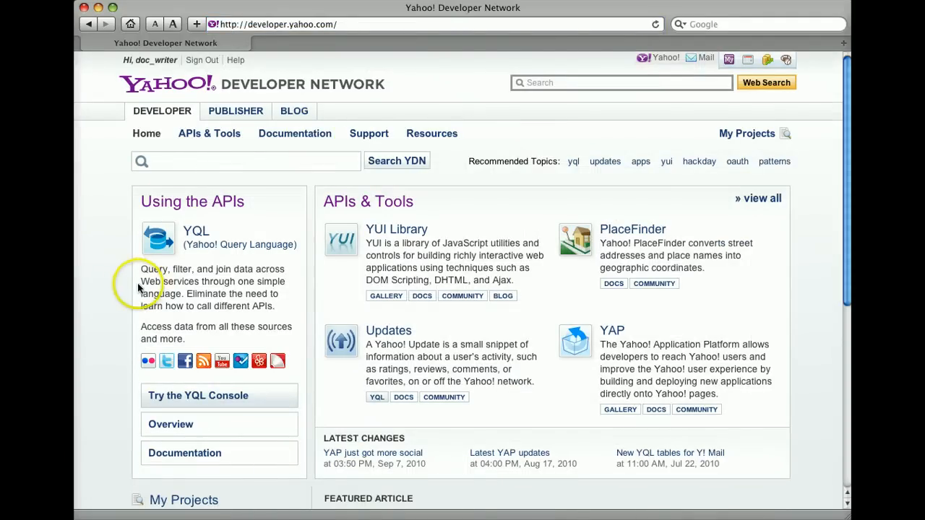
scroll("down", 3)
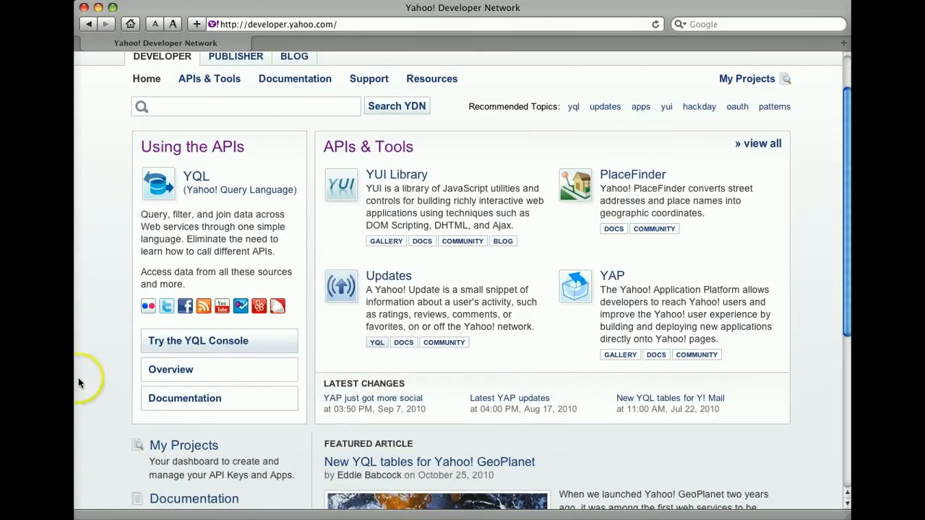
mouse_move(184, 445)
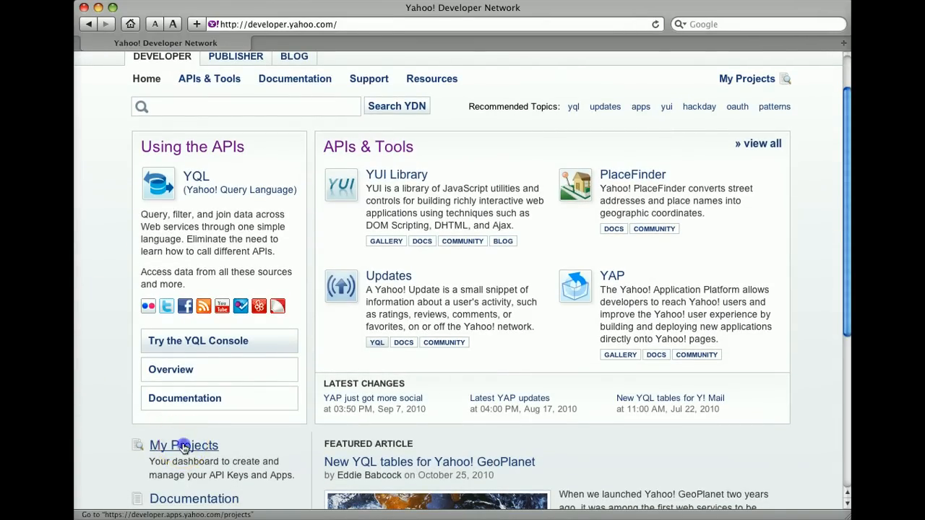
left_click(182, 445)
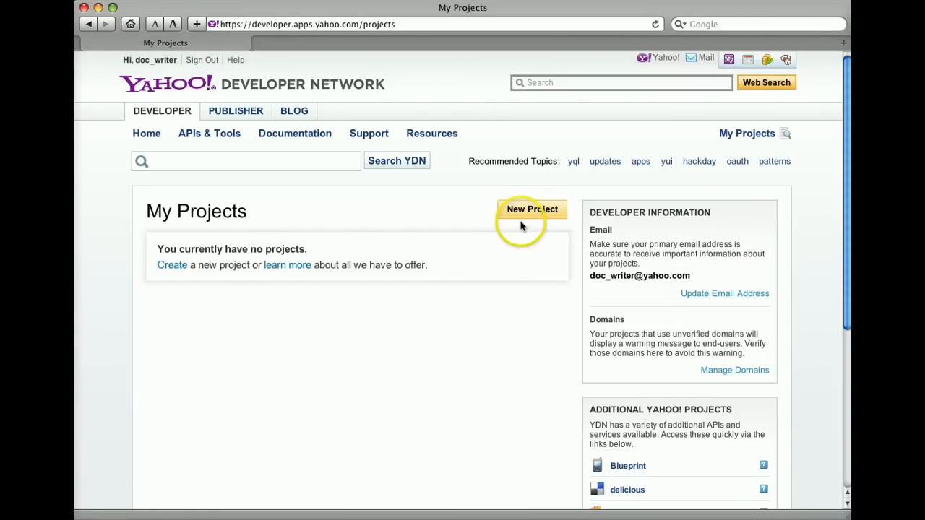
- Start a new 'Open Application for the Yahoo! Homepage and My Yahoo!' project, UntitledApp1
left_click(532, 208)
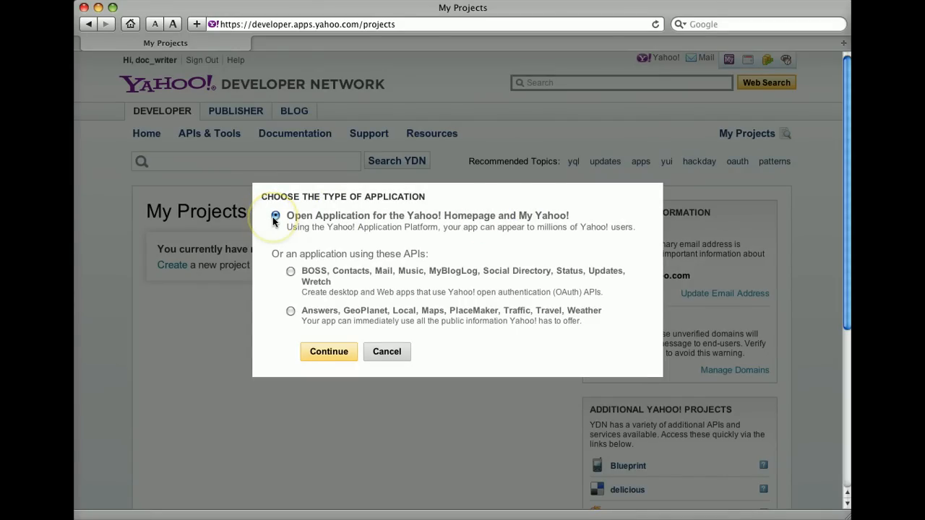
left_click(328, 353)
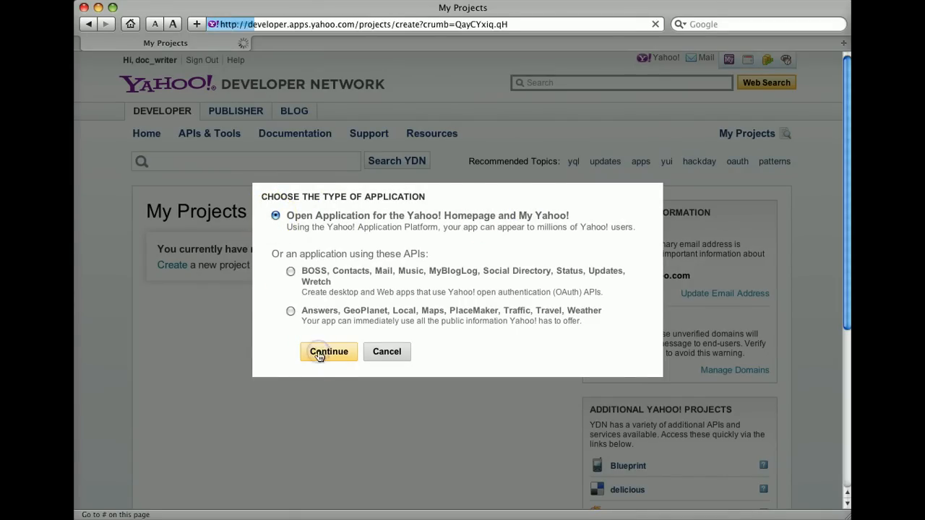
left_click(328, 351)
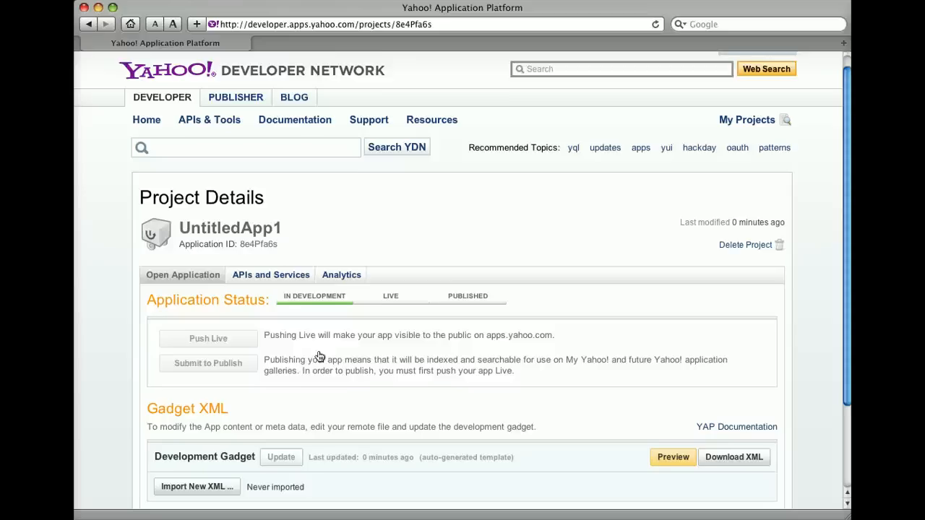
- Download the Development Gadget XML for UntitledApp1 from the Gadget XML section
scroll("down", 3)
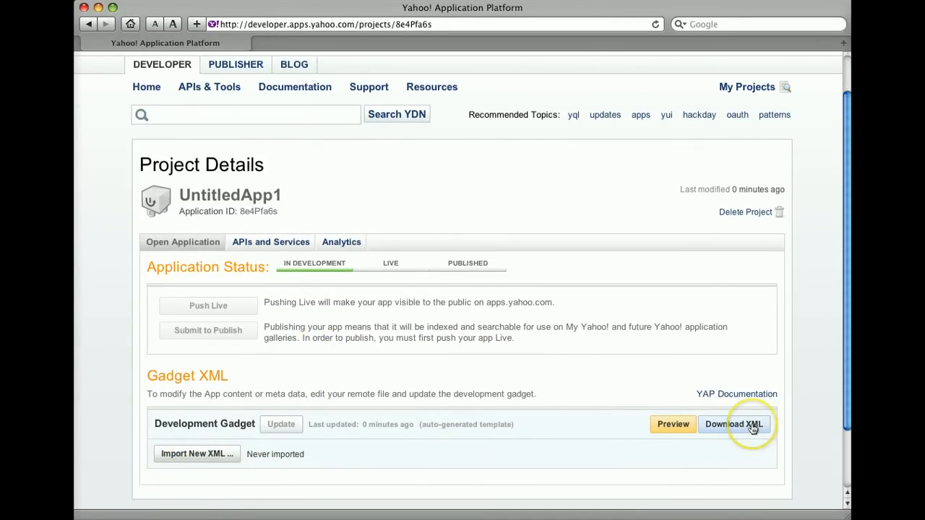
left_click(734, 425)
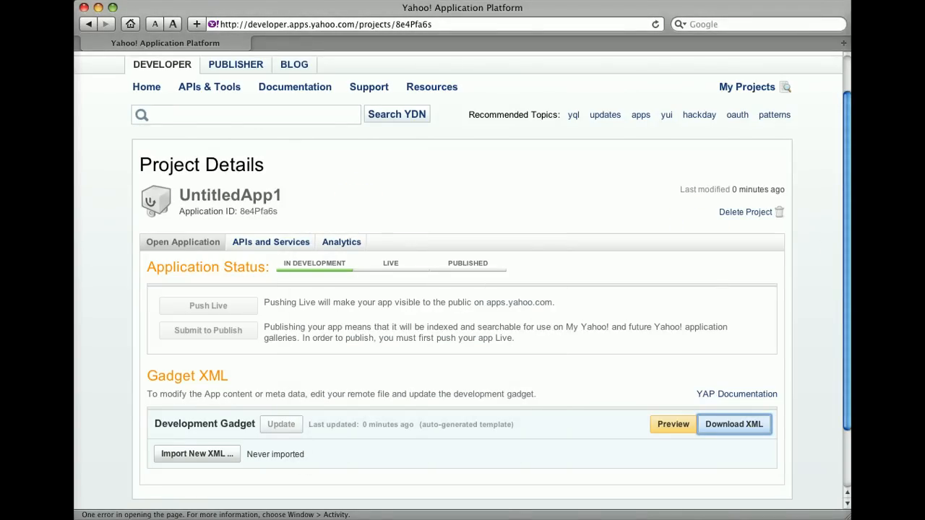
left_click(735, 425)
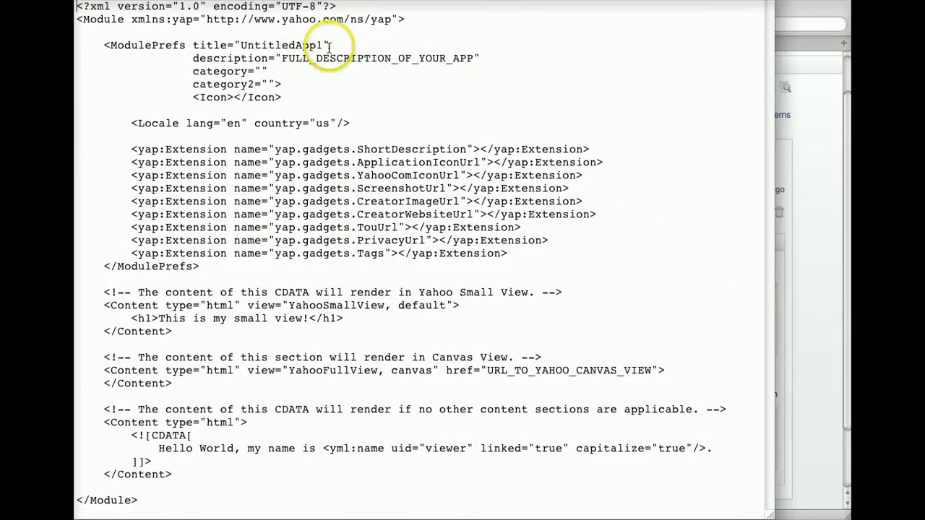
- Set the XML title to 'Weather' and the description and small-view h1 to 'Weather Forecast'
double_click(282, 45)
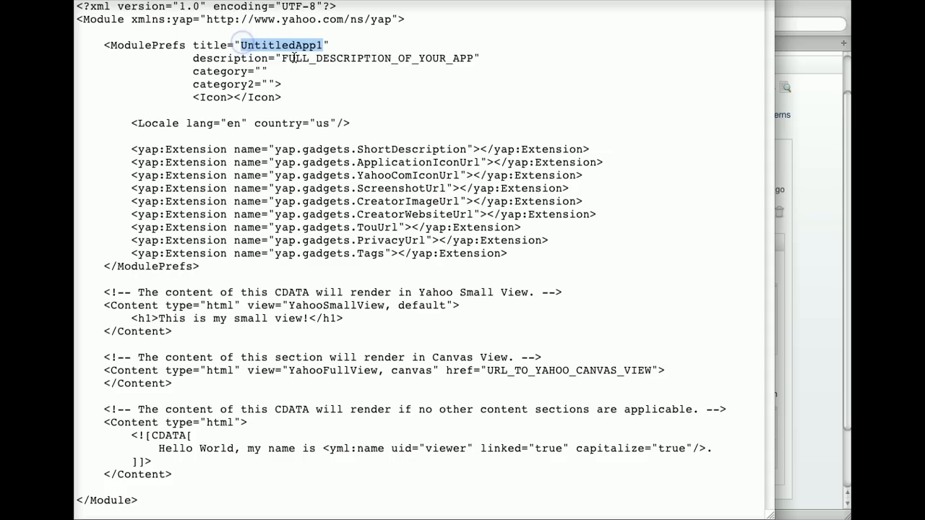
type("Weather")
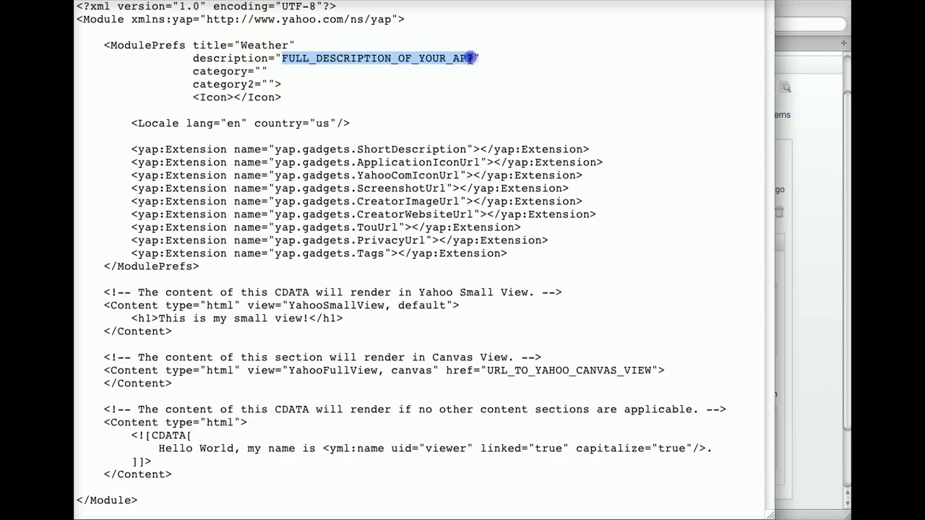
type("Weather F\"")
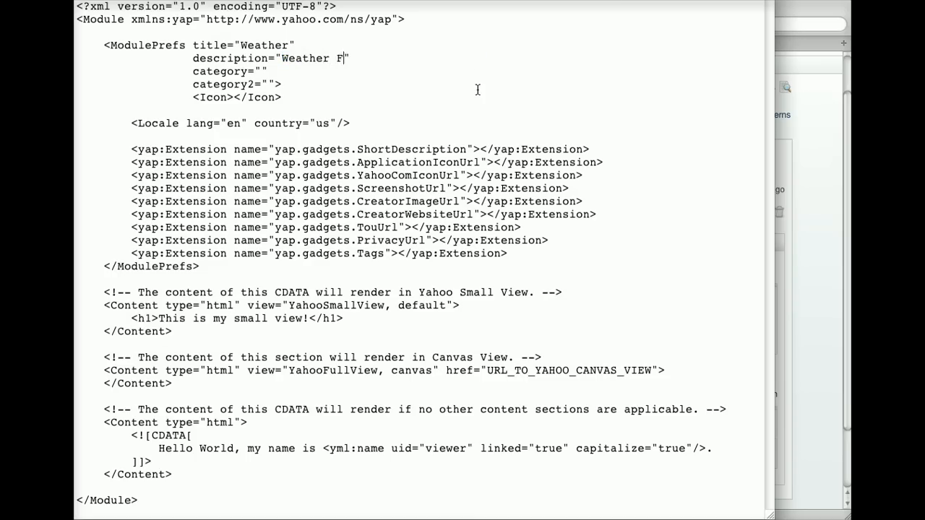
type("orecast")
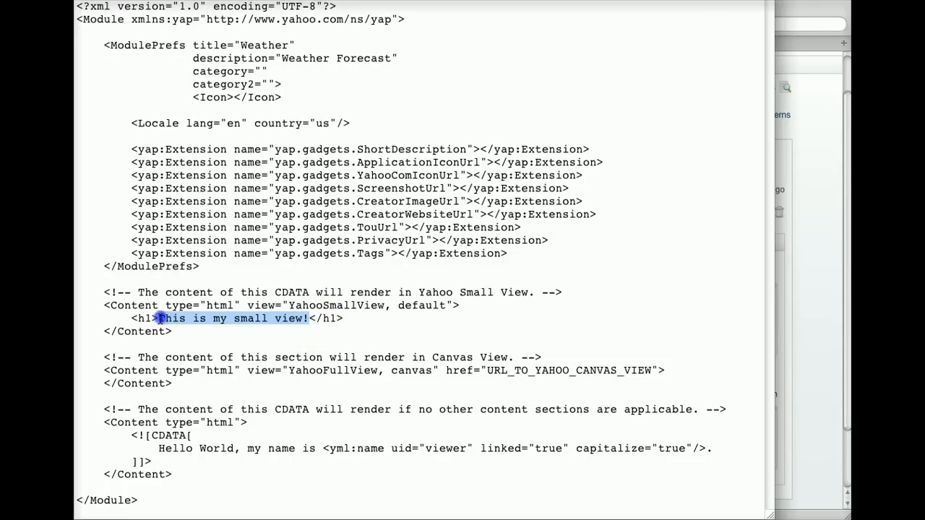
type("Weather </h1>")
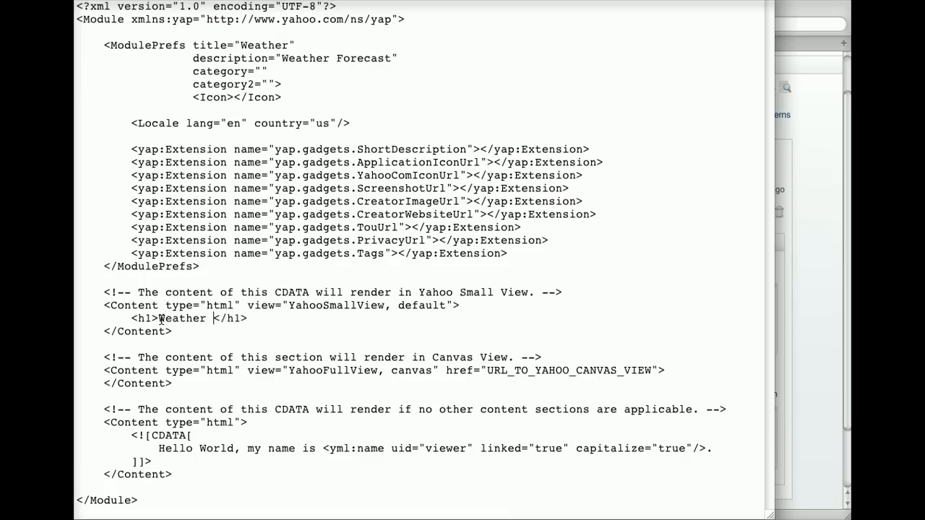
type("Forecast")
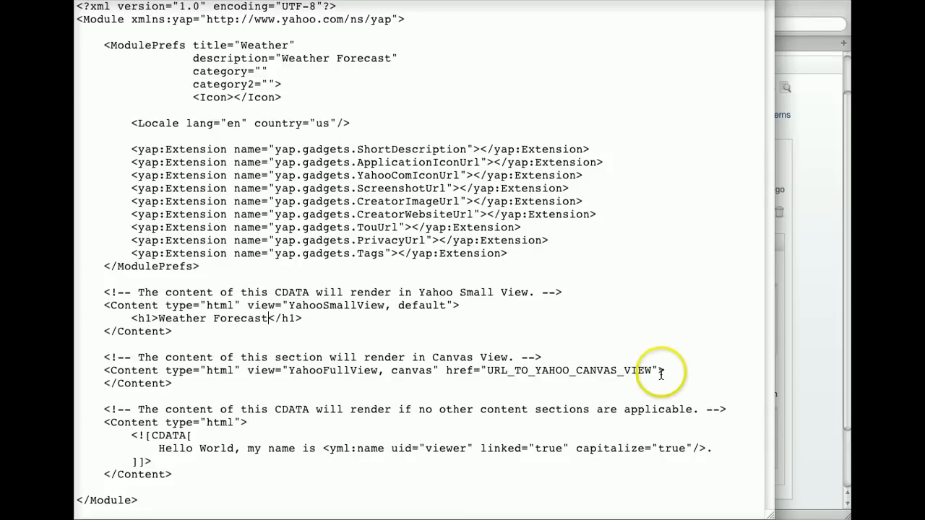
double_click(570, 370)
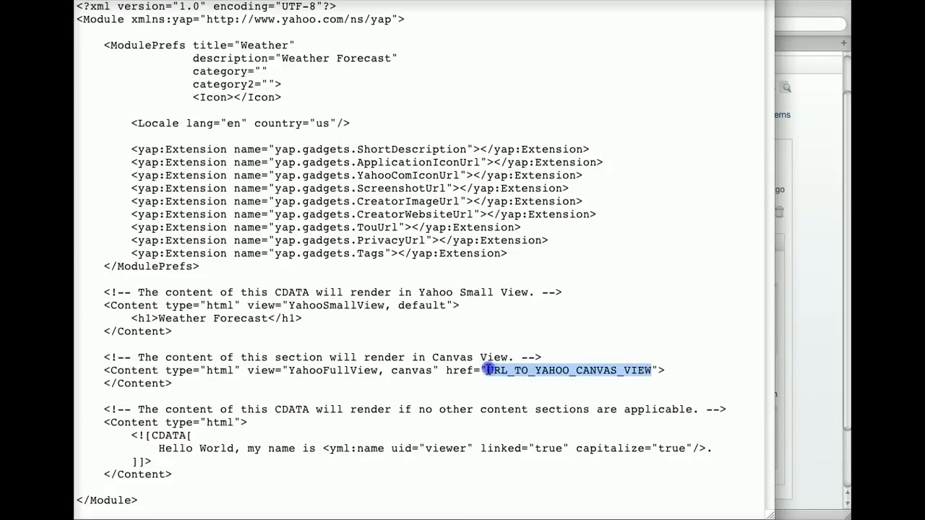
type("http:")
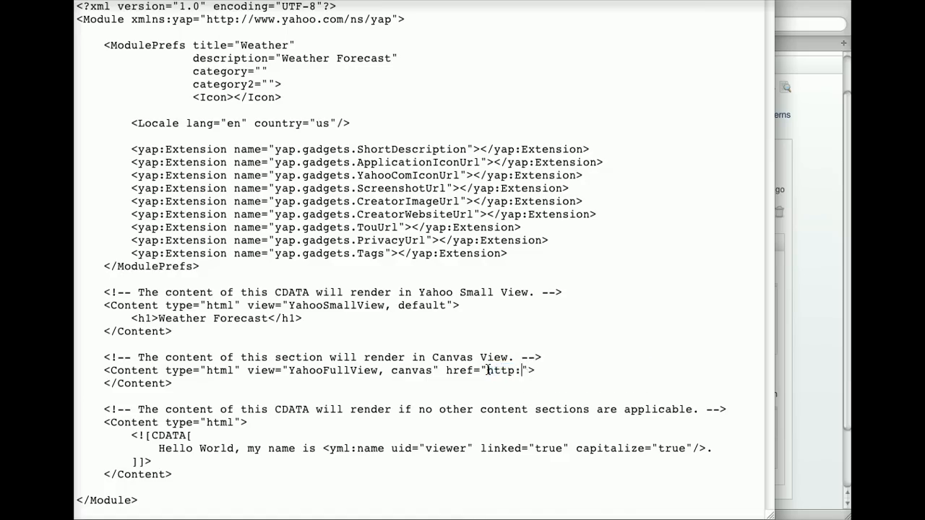
type("//your-")
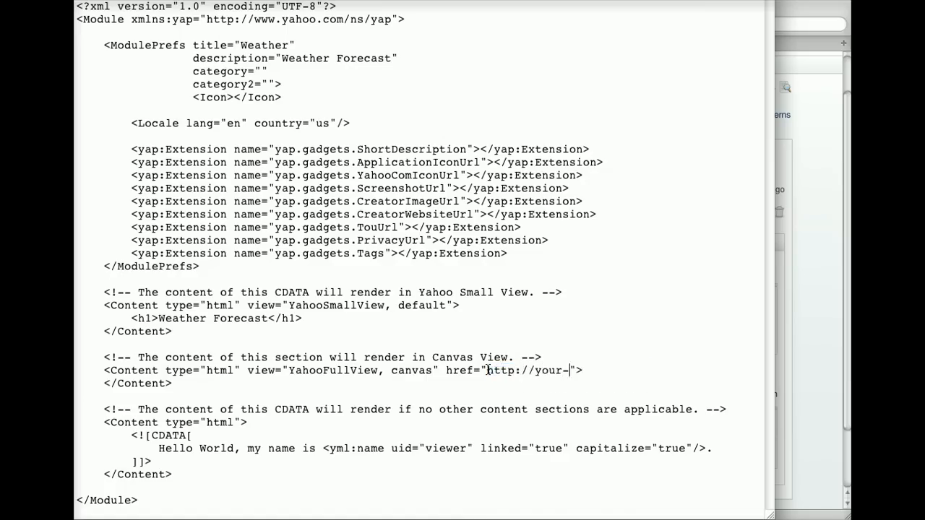
type("domain.")
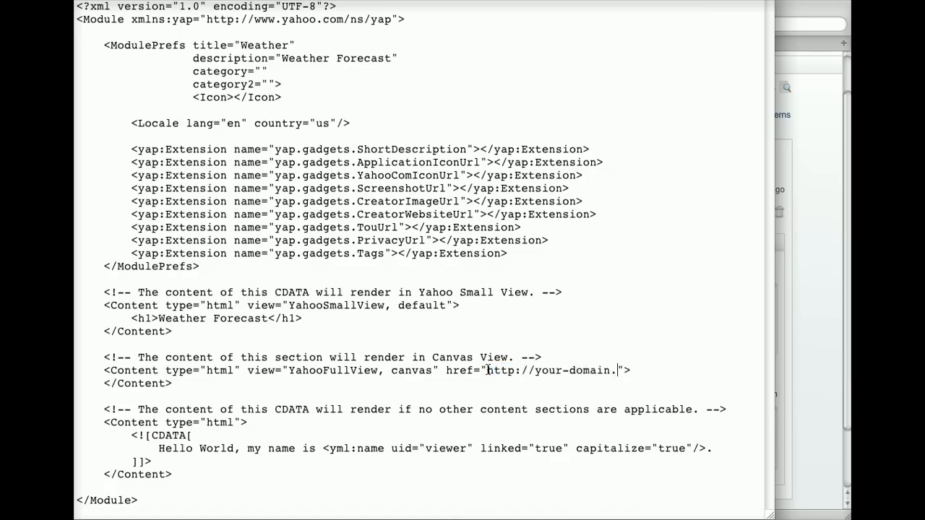
type("com/")
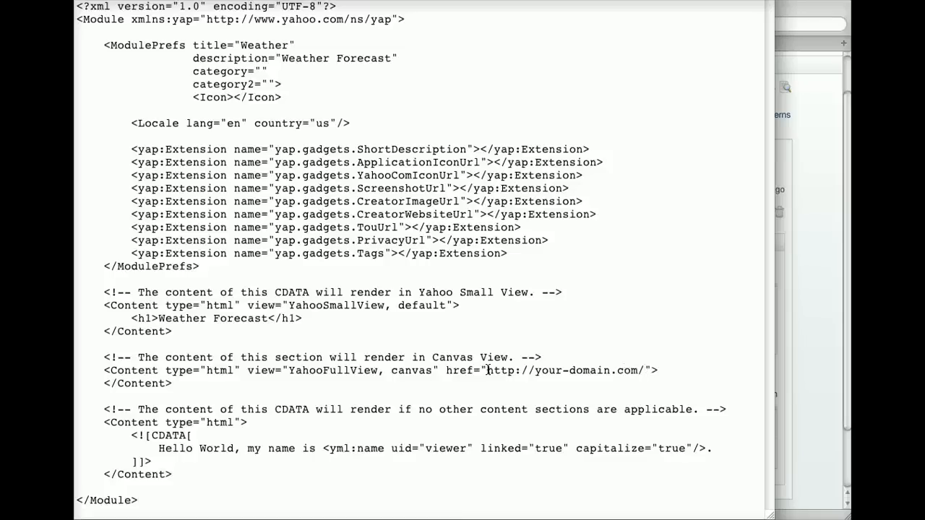
type("weather.")
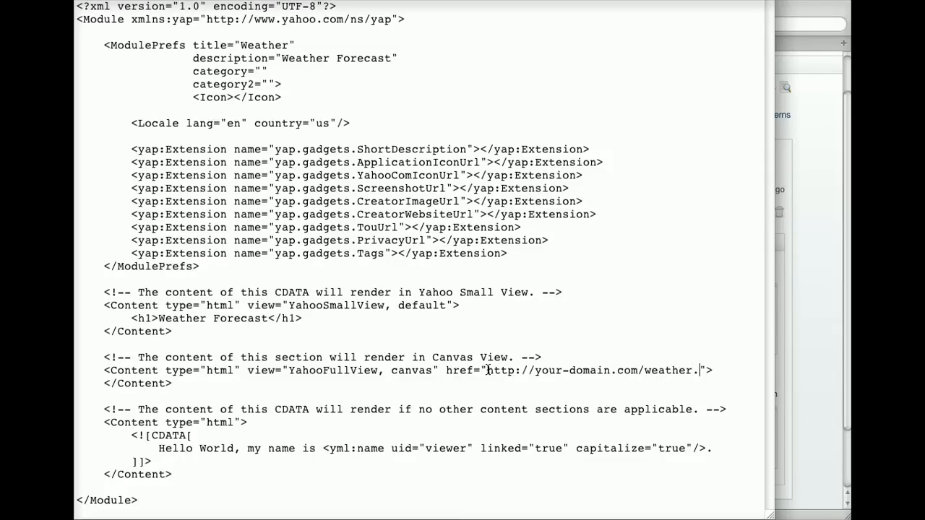
type("ph")
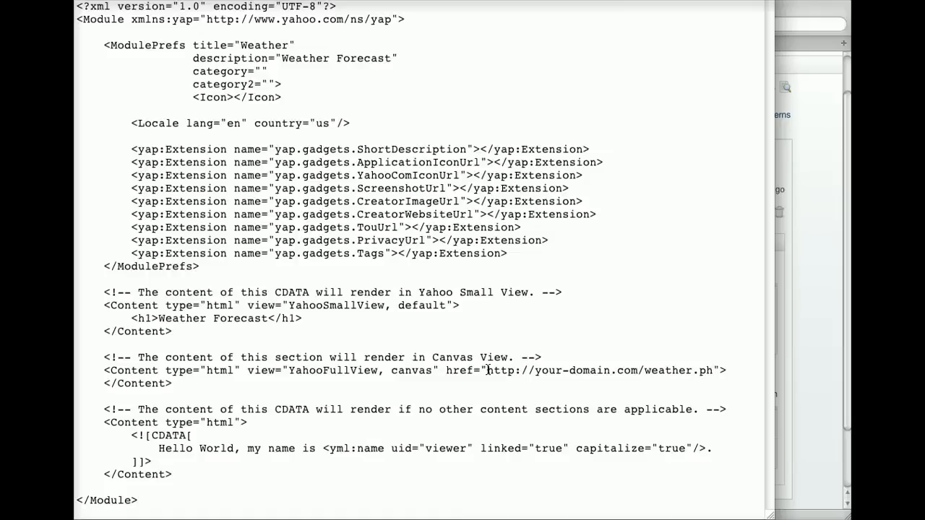
type("p")
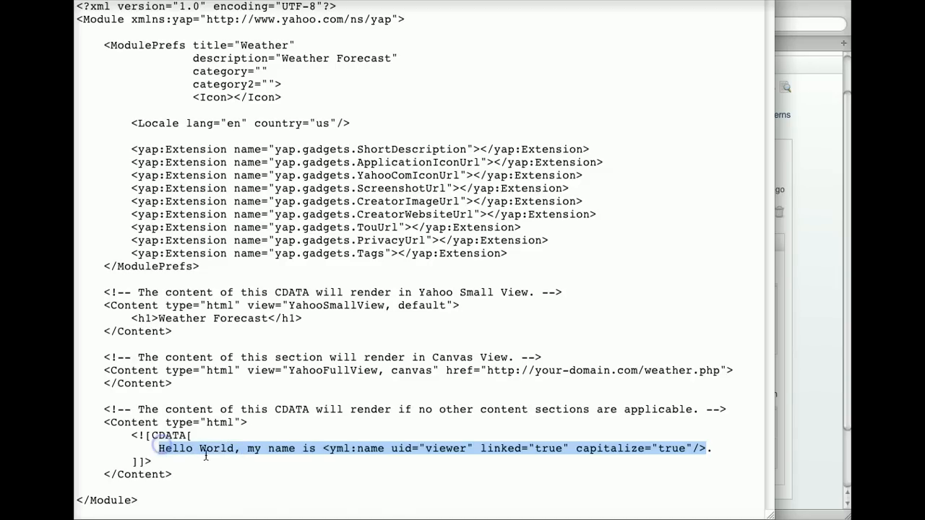
- Overwrite the fallback Hello World line with 'Sorry, not available'
type("Sorry, .")
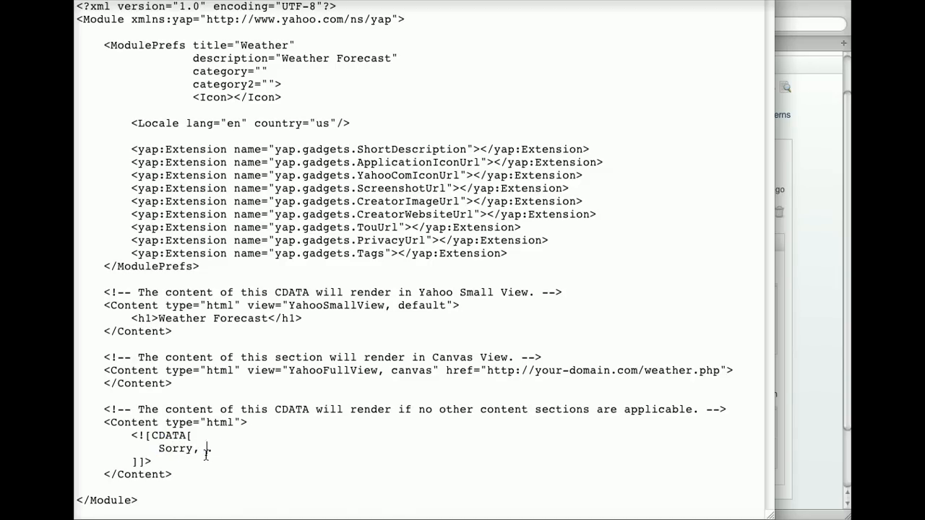
type("not availa")
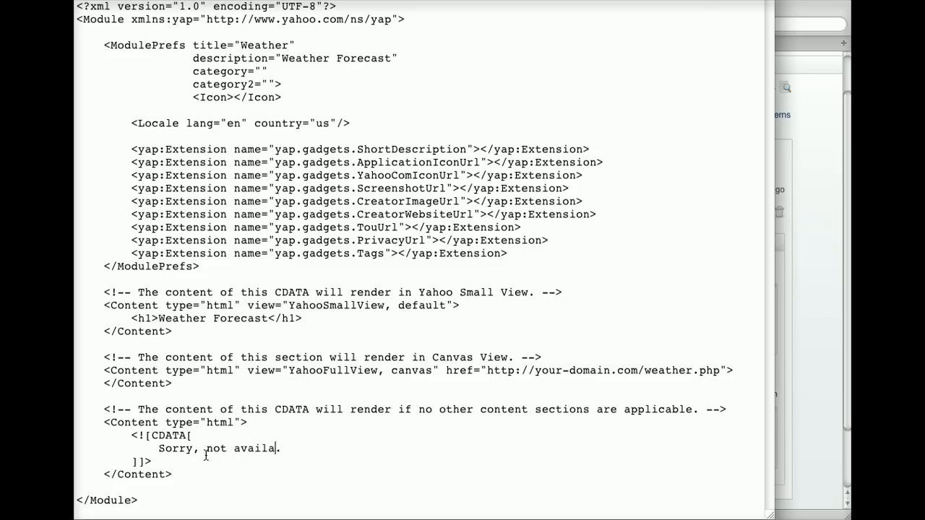
type("ble")
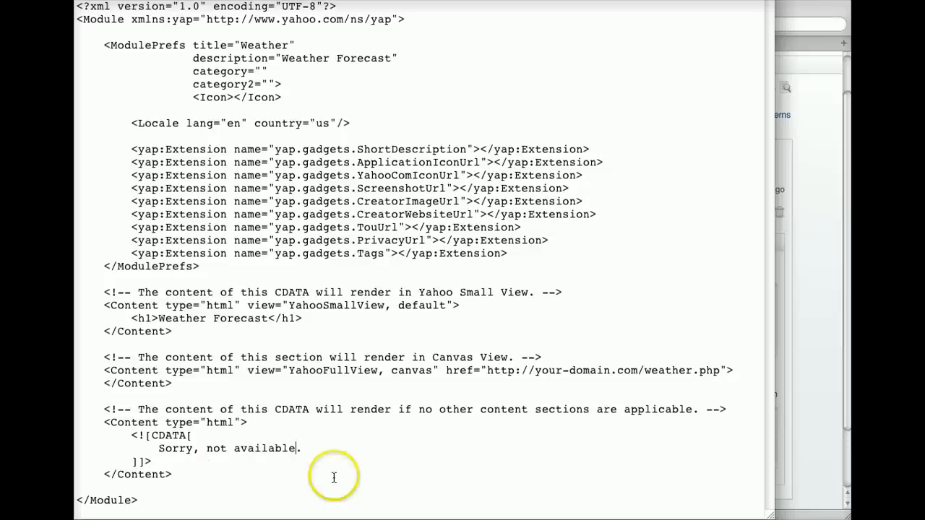
mouse_move(758, 488)
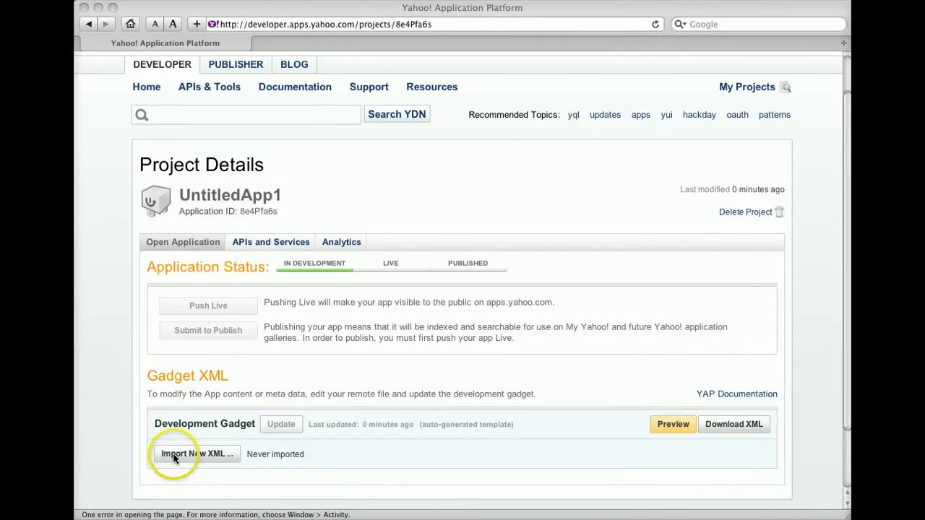
- Import the edited gadget XML by URL and acknowledge the success message
left_click(196, 453)
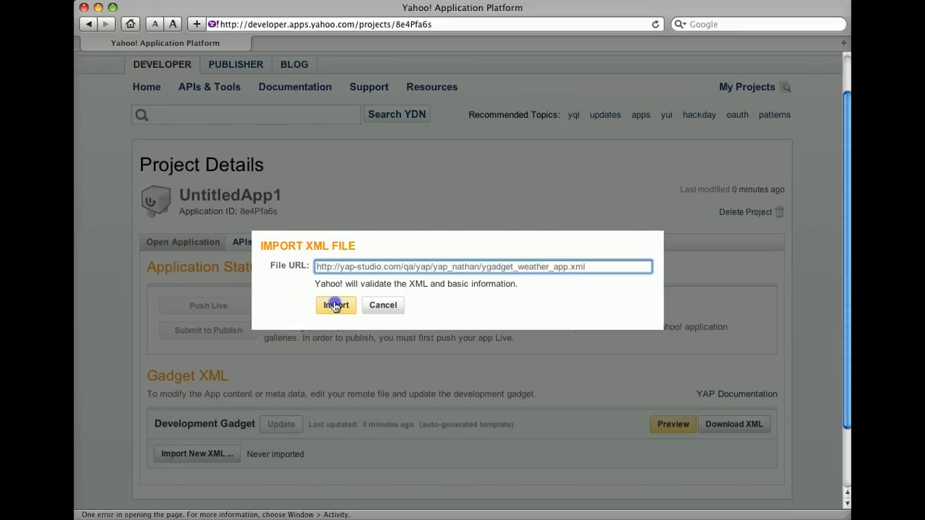
left_click(336, 303)
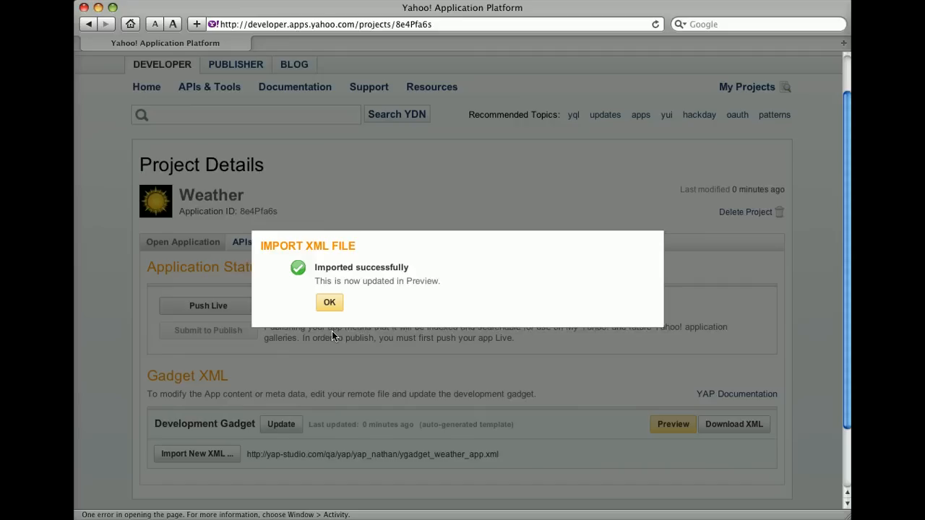
left_click(330, 302)
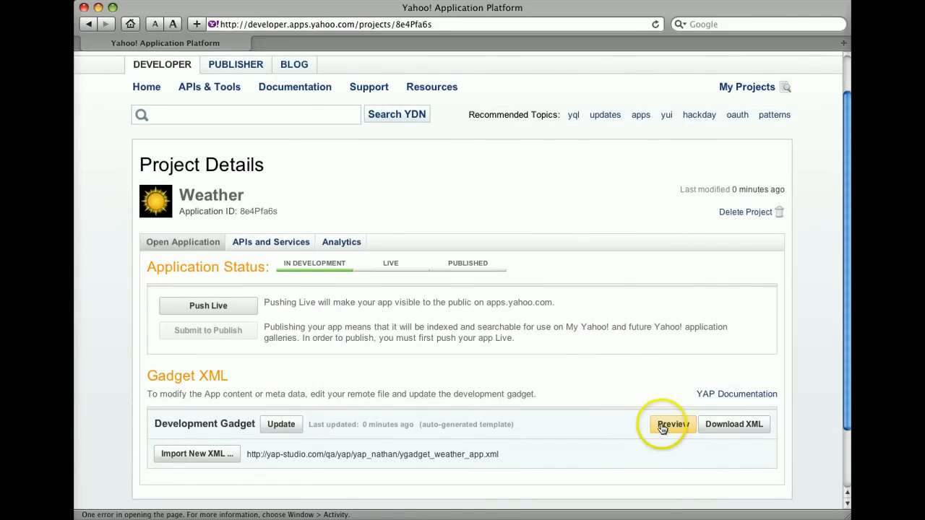
left_click(672, 425)
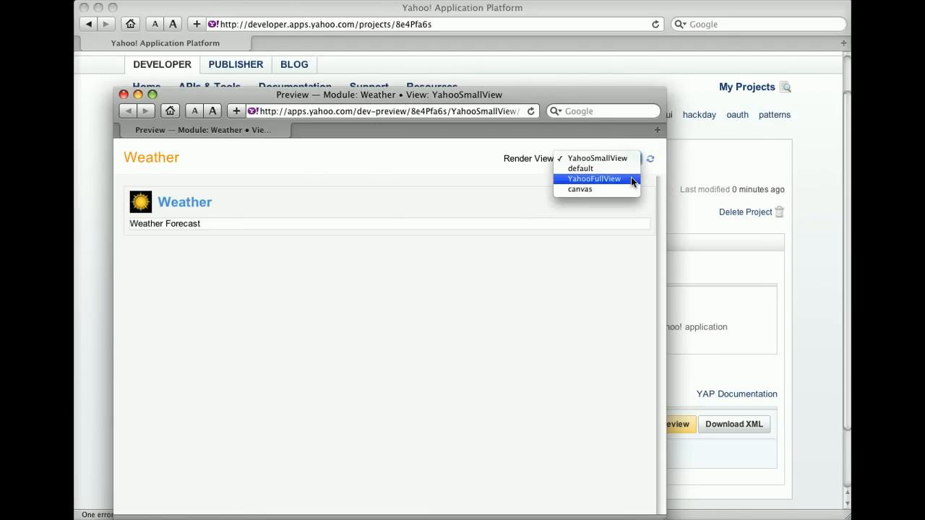
left_click(594, 180)
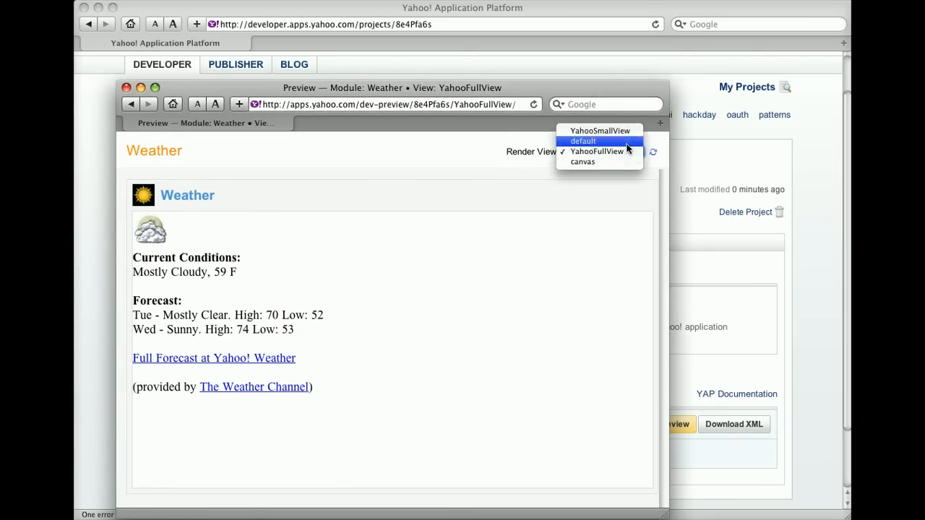
left_click(599, 130)
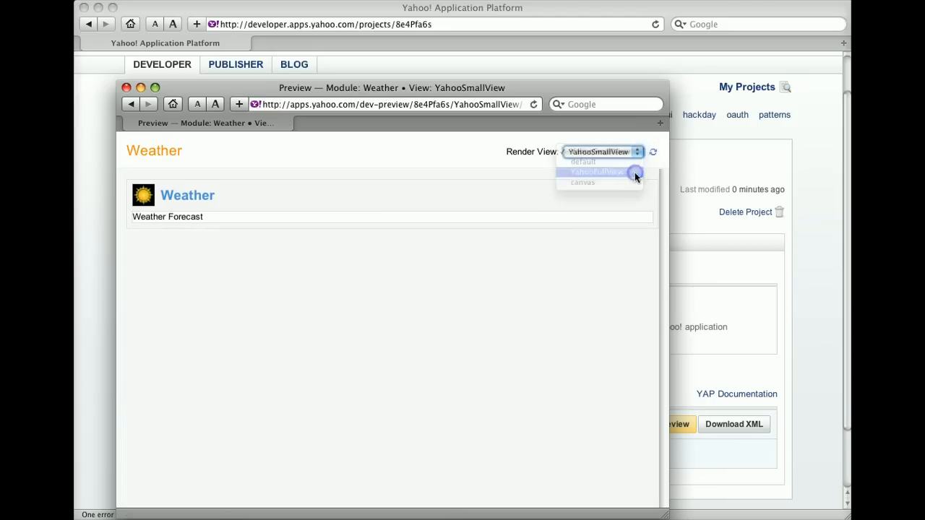
left_click(595, 171)
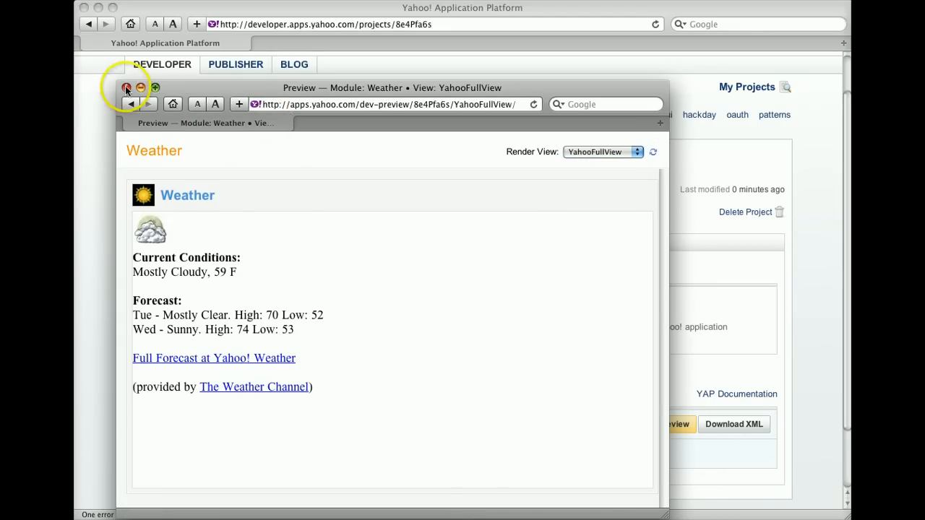
left_click(127, 88)
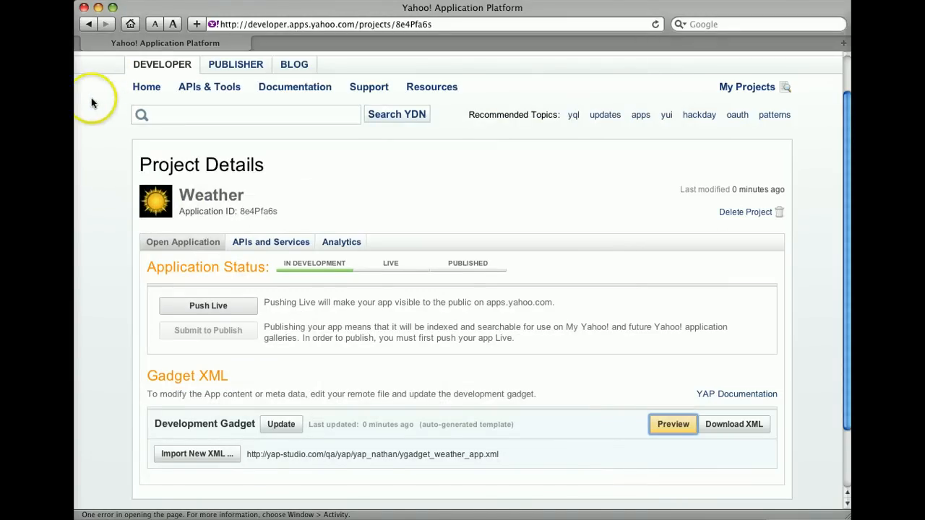
mouse_move(217, 305)
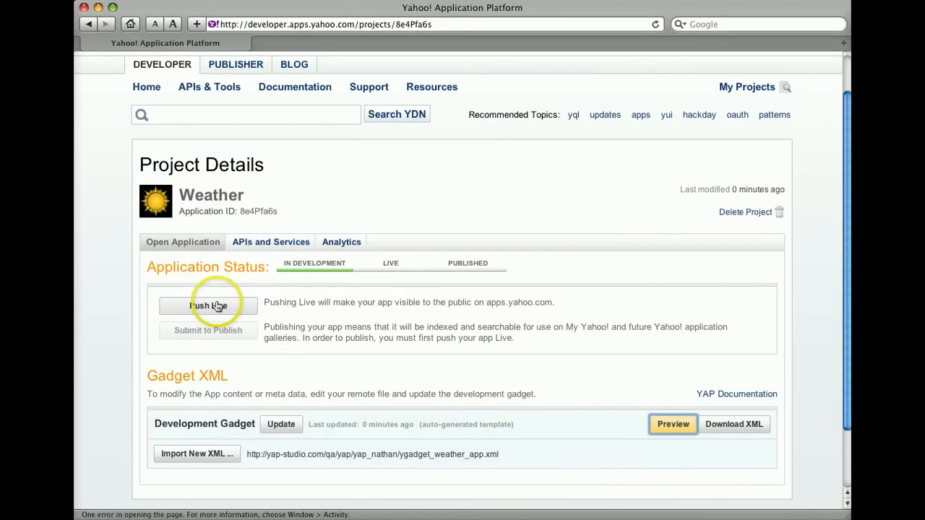
- Push the Weather app live from the Project Details page
left_click(208, 306)
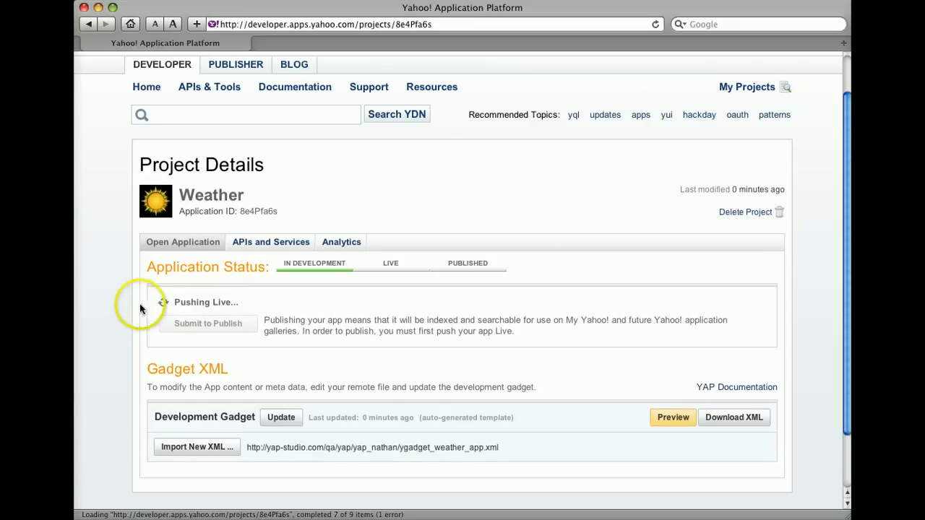
mouse_move(112, 315)
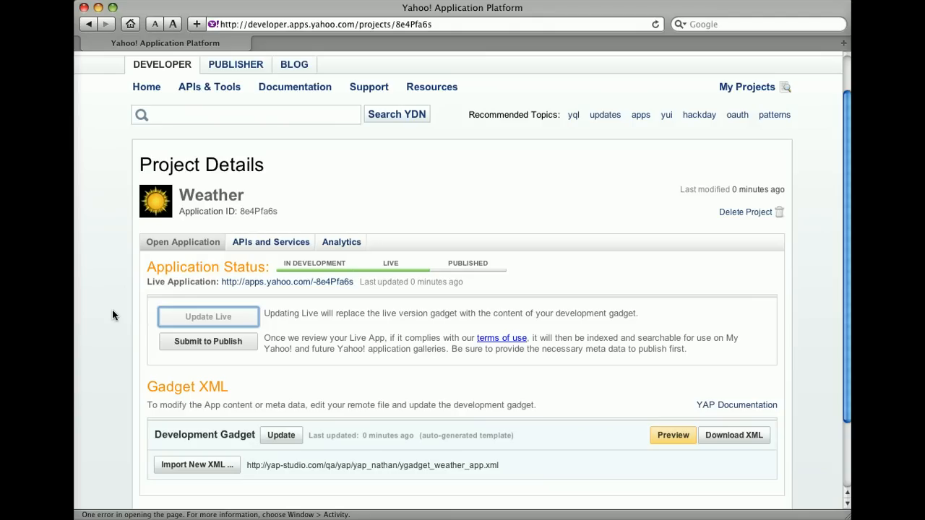
mouse_move(295, 281)
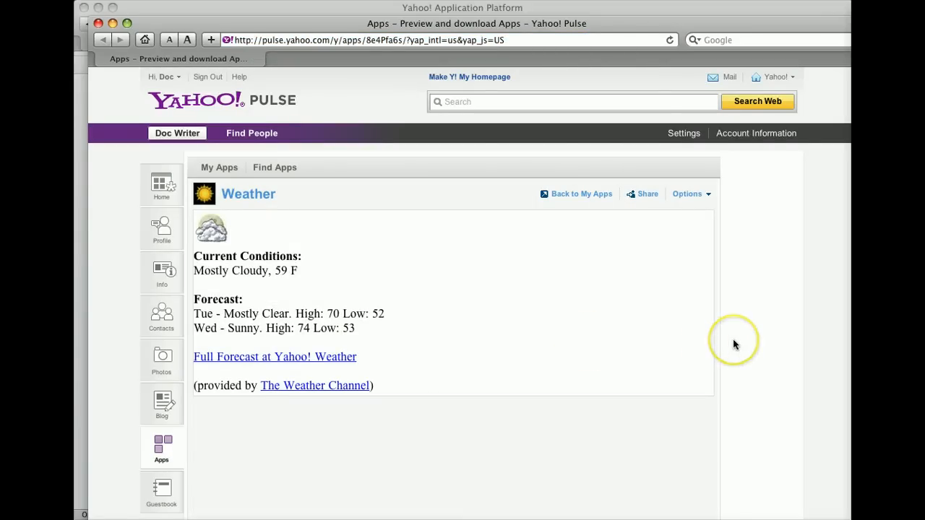
mouse_move(734, 344)
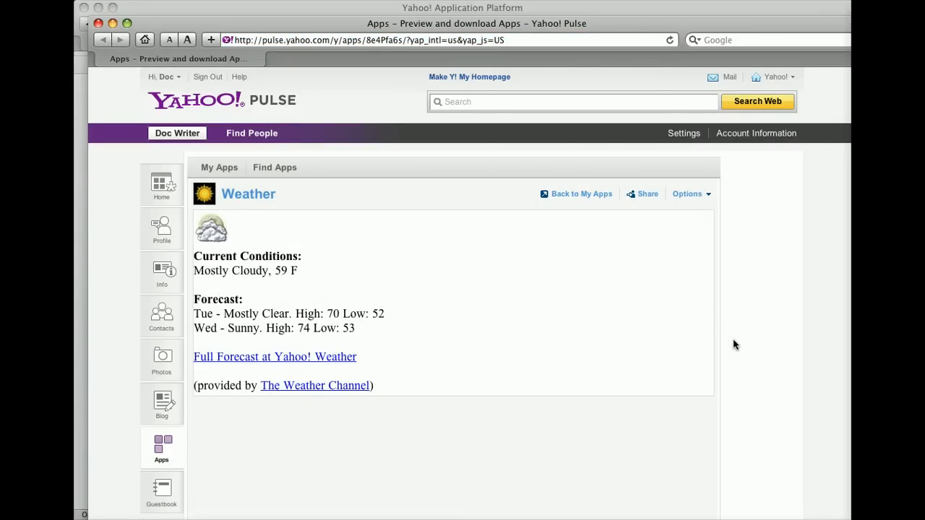